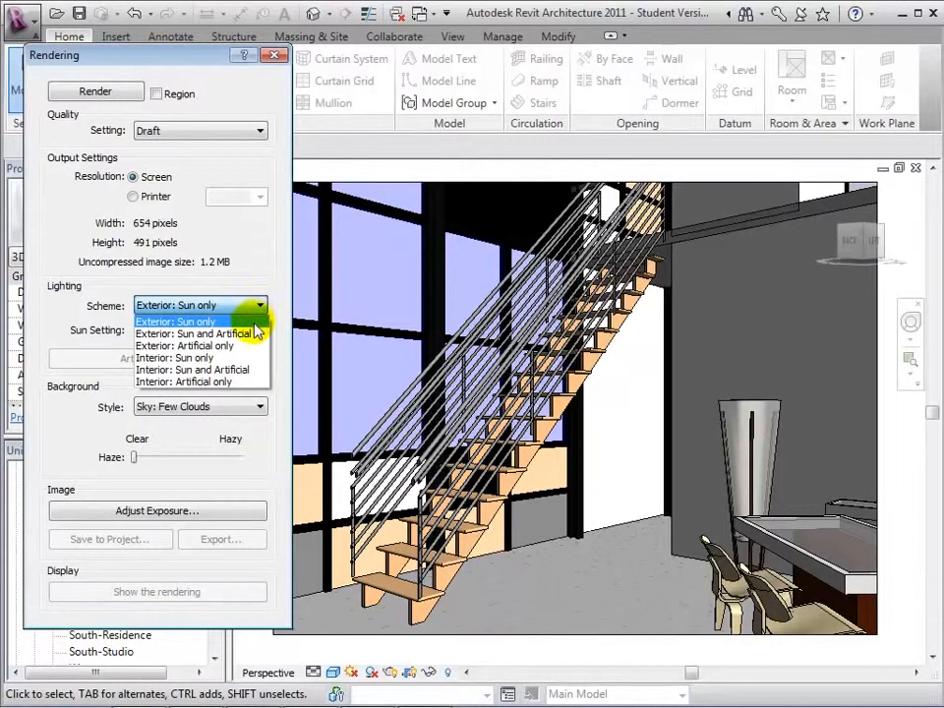
mouse_move(196, 346)
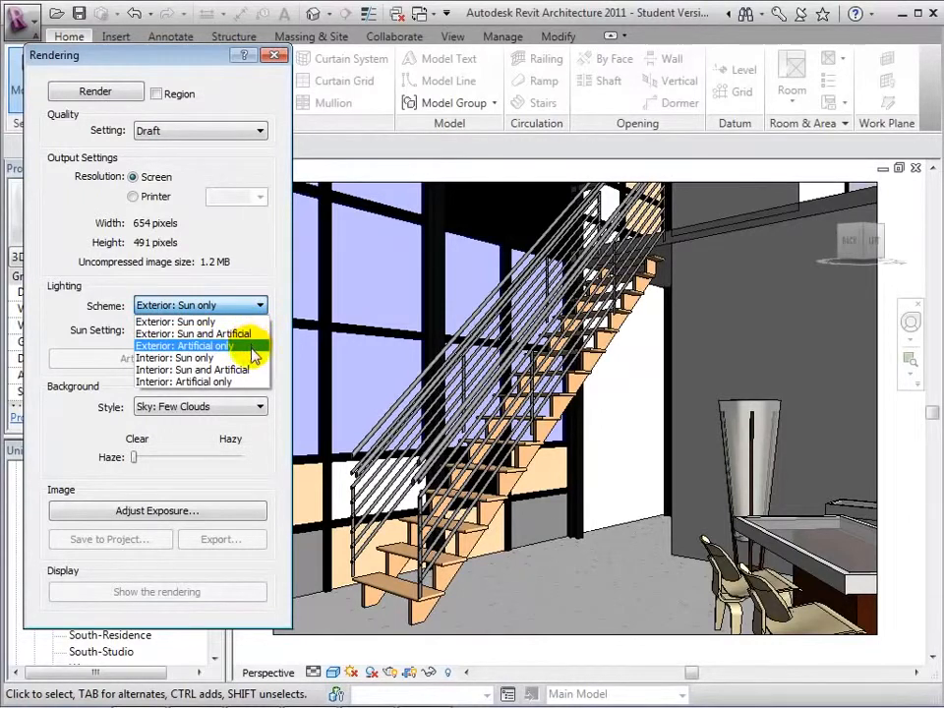
mouse_move(197, 382)
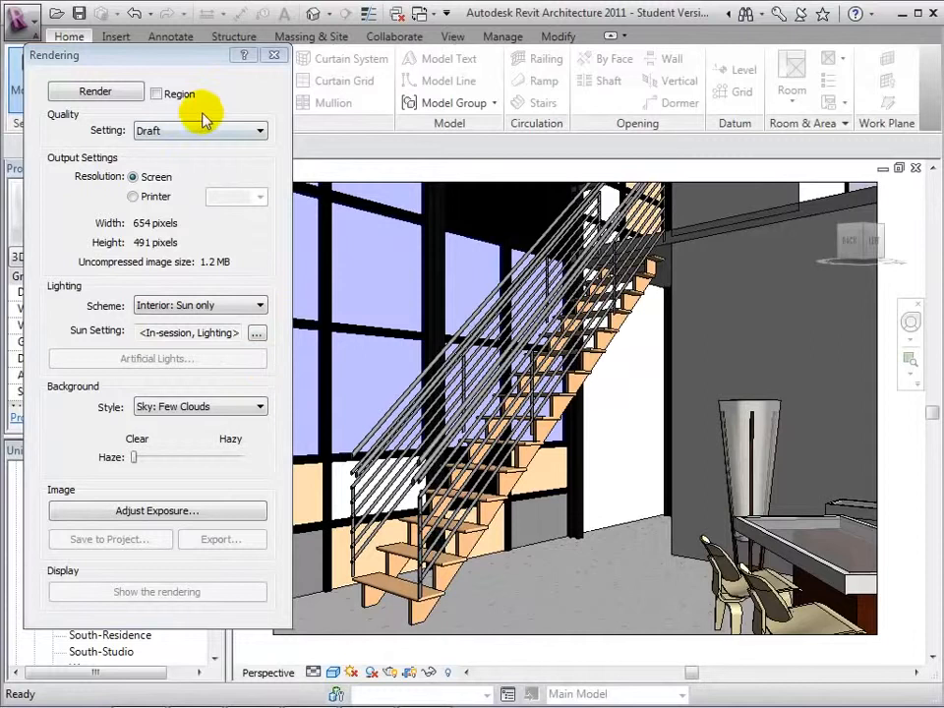
Render the interior stair view with the Interior: Sun only lighting scheme.
left_click(95, 90)
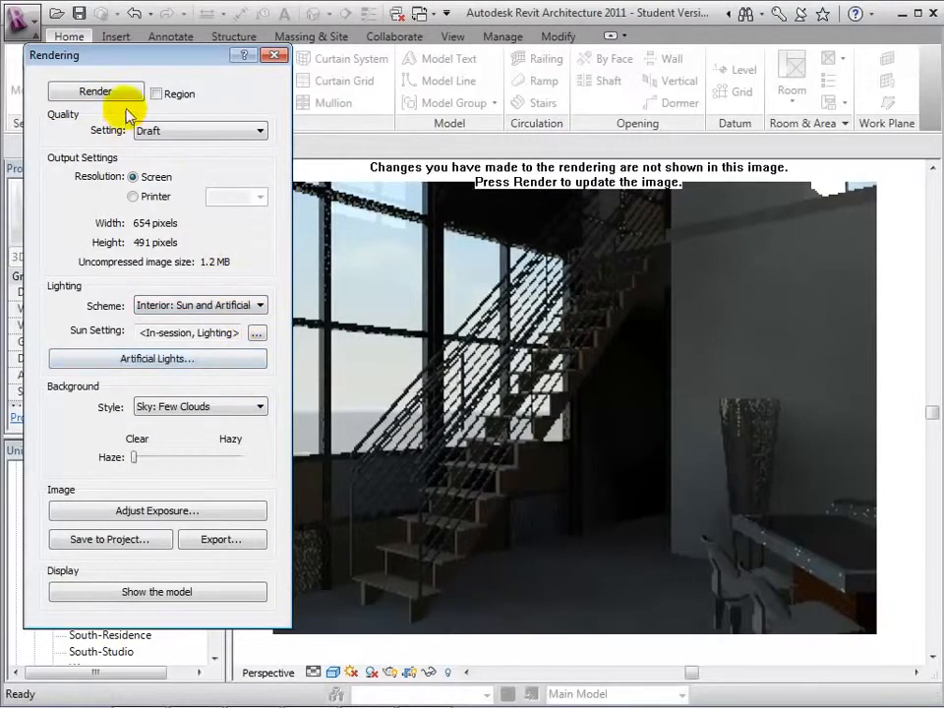
Re-render the stair interior with the Interior: Sun and Artificial scheme so the lamps glow.
left_click(94, 90)
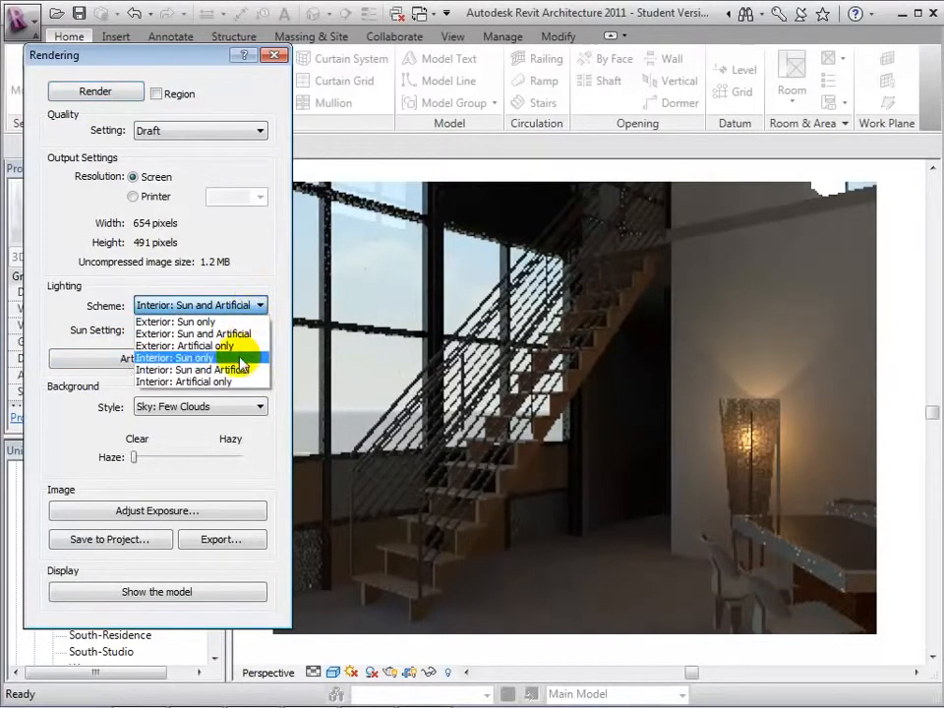
Switch the rendering scheme to Interior: Artificial only and render the view.
left_click(187, 382)
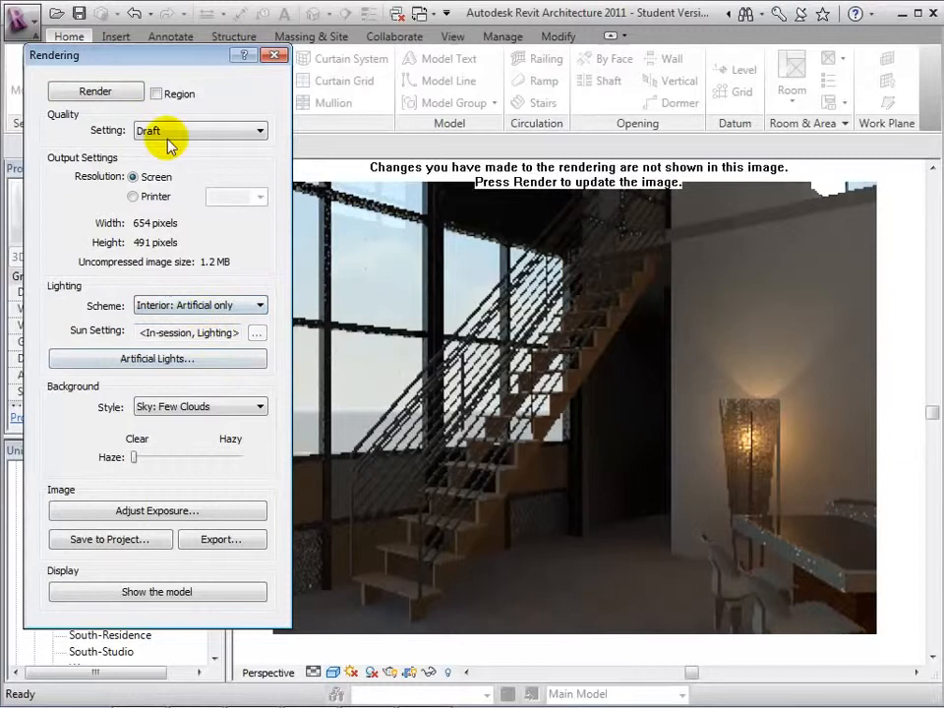
left_click(95, 91)
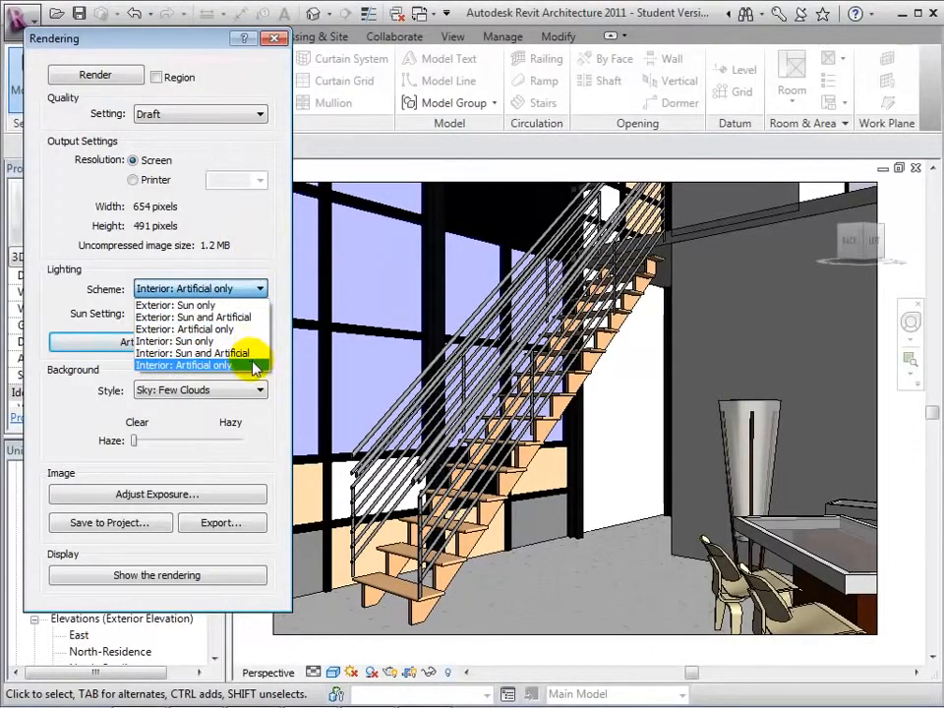
left_click(185, 364)
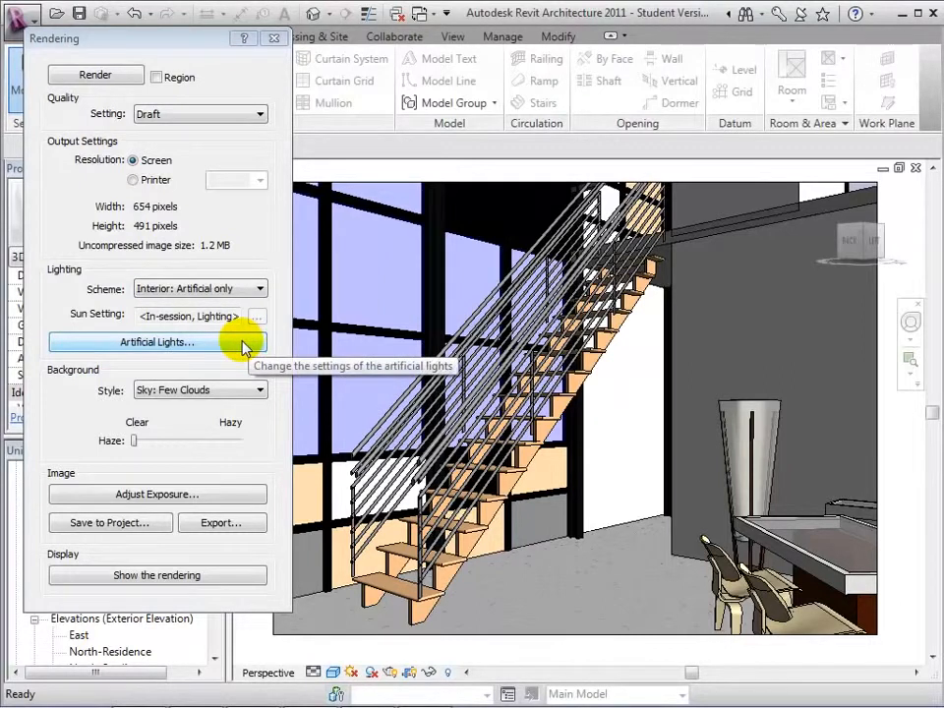
left_click(158, 343)
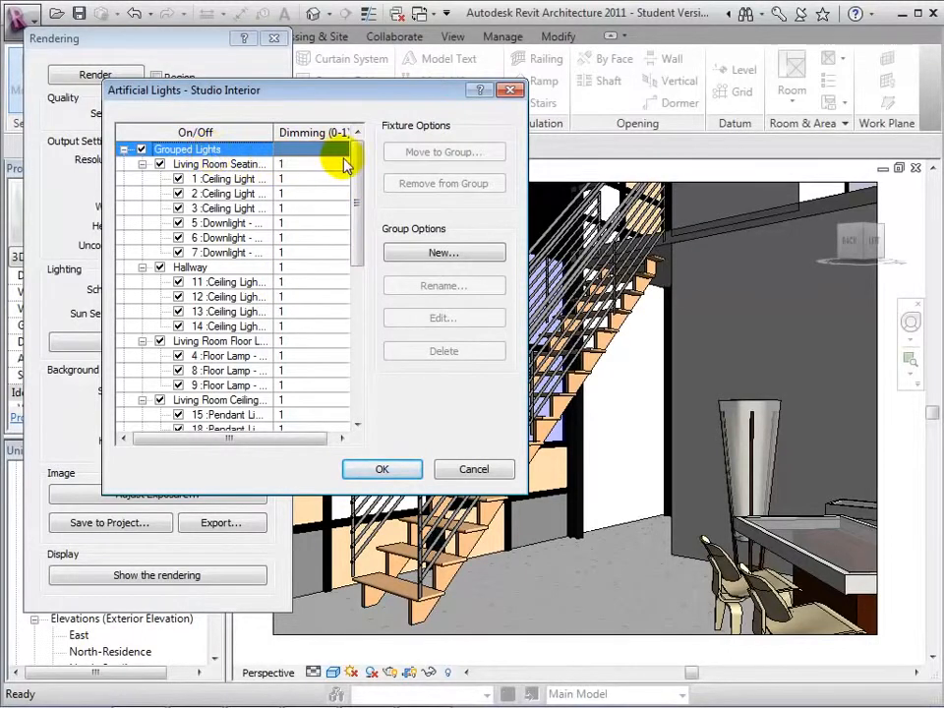
scroll("down", 3)
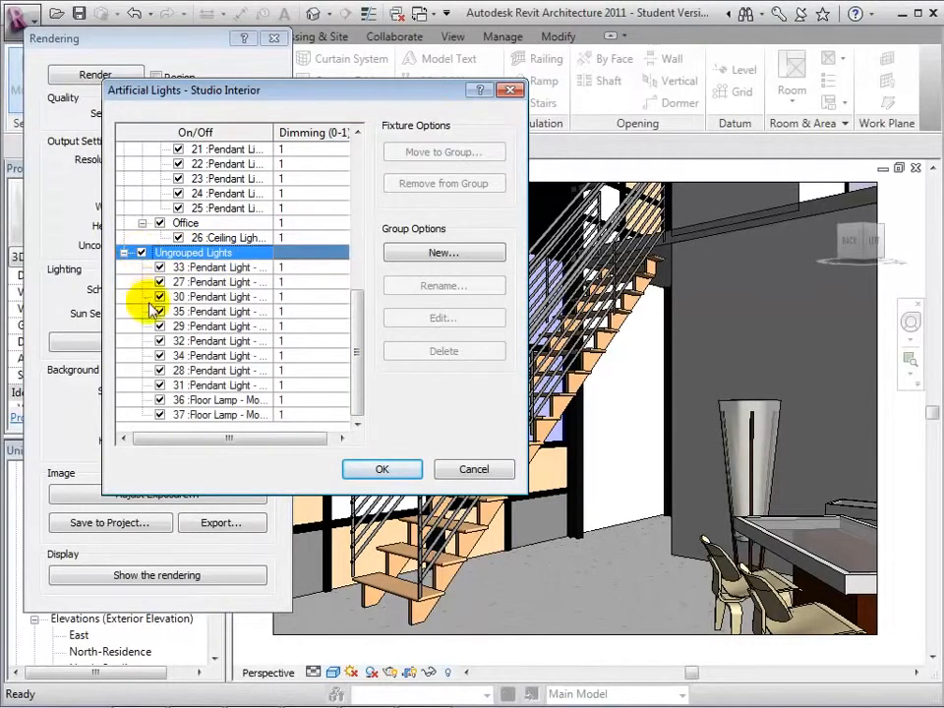
left_click(219, 311)
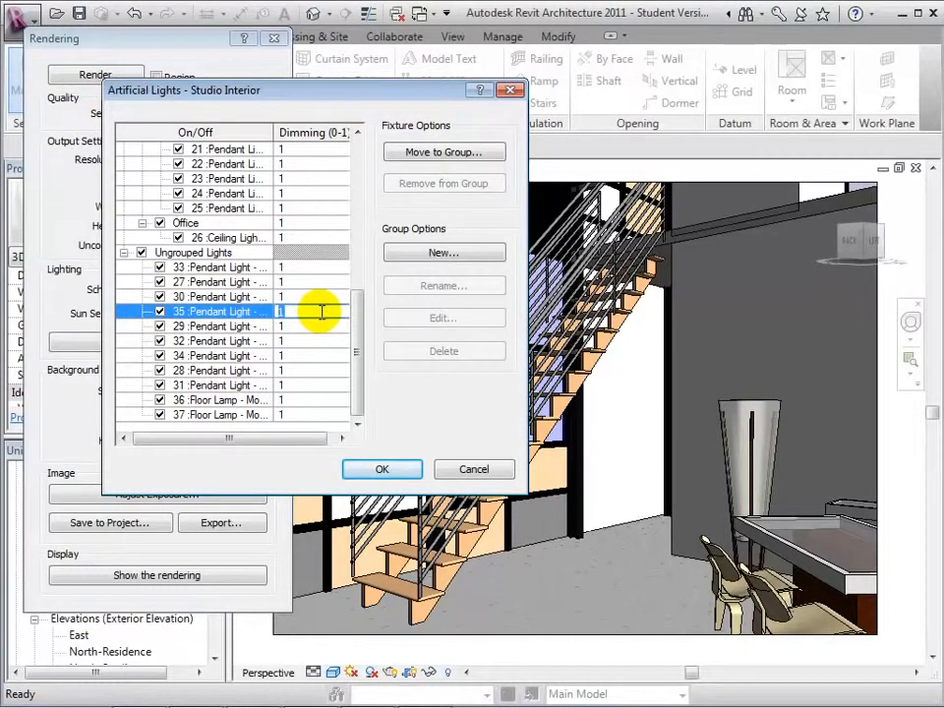
mouse_move(401, 402)
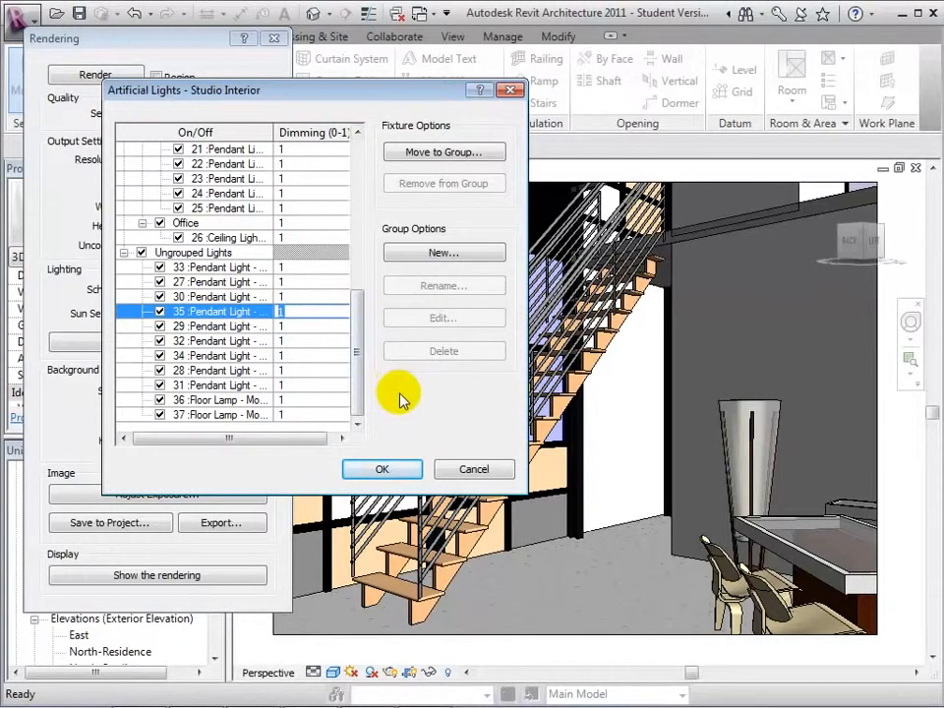
left_click(382, 468)
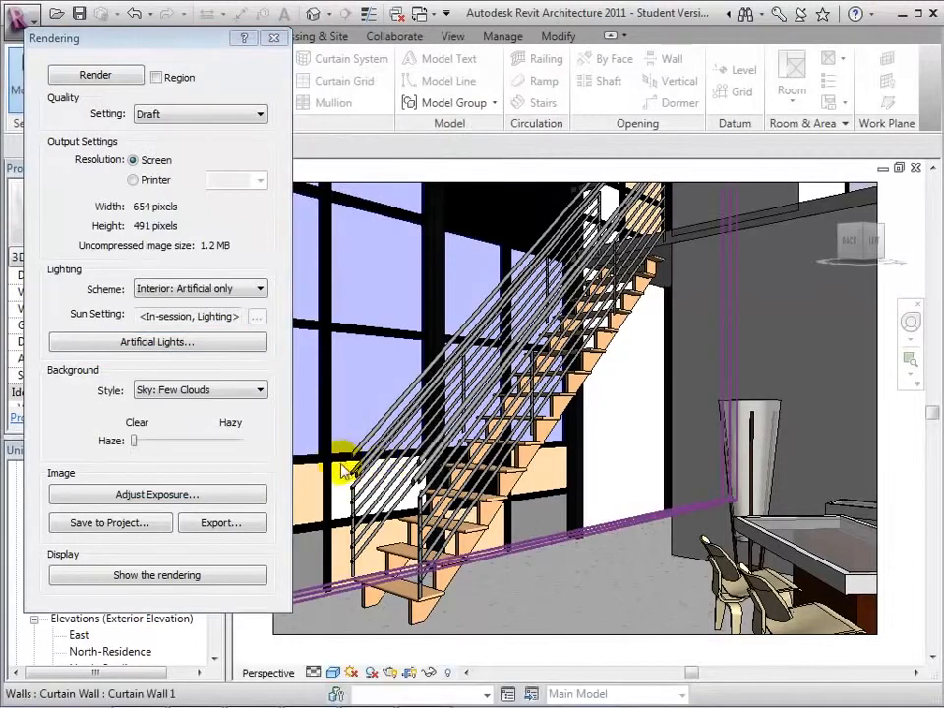
left_click(272, 37)
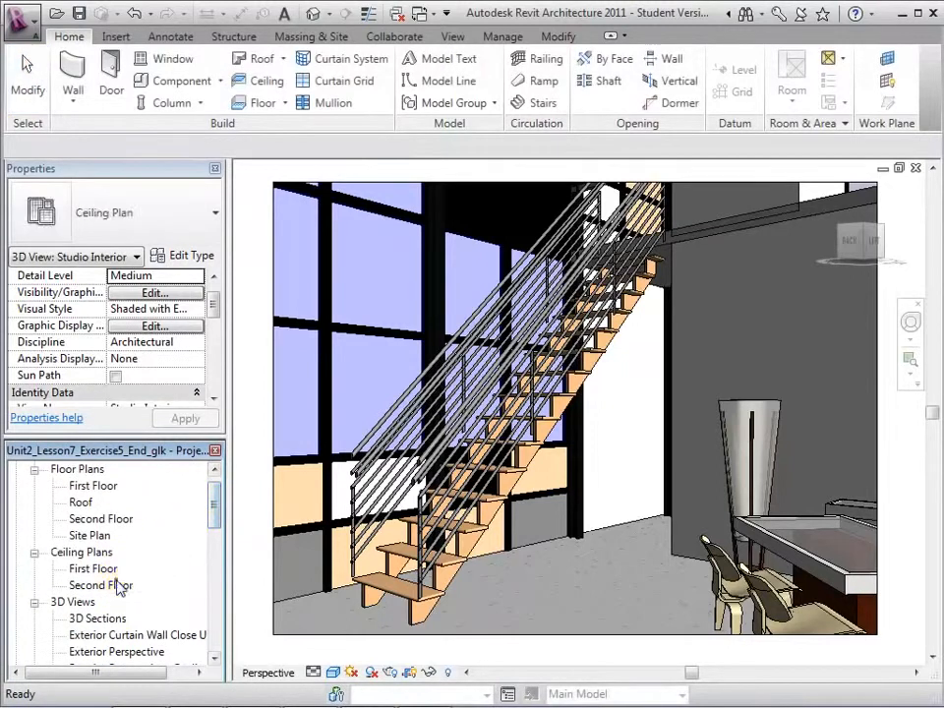
Give the nine second-floor pendant lights the Mark value SP, accepting the duplicate-mark warning.
double_click(103, 586)
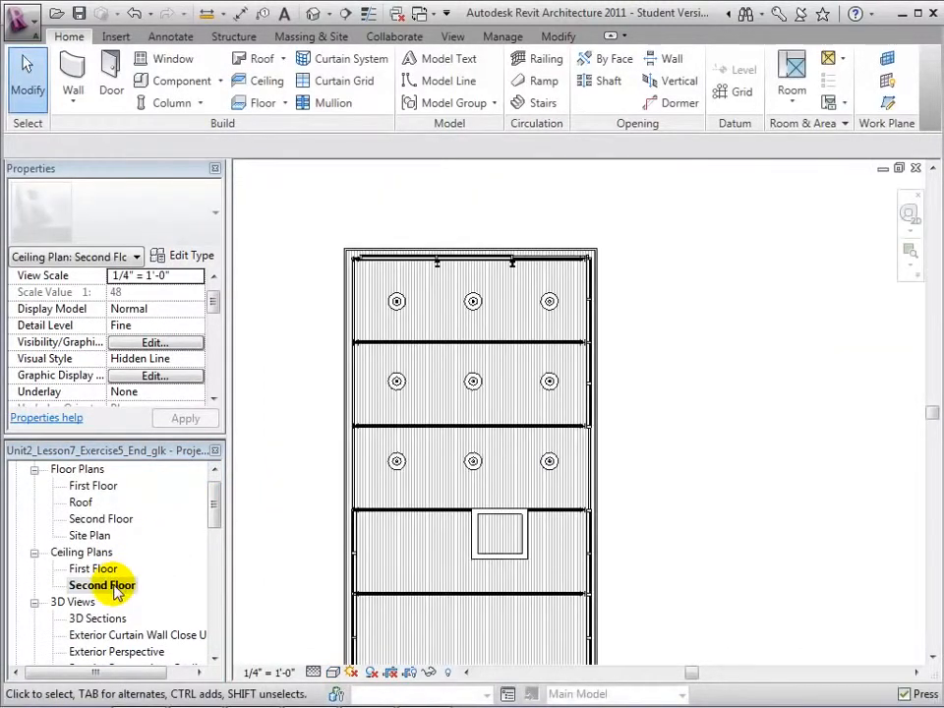
left_click(398, 301)
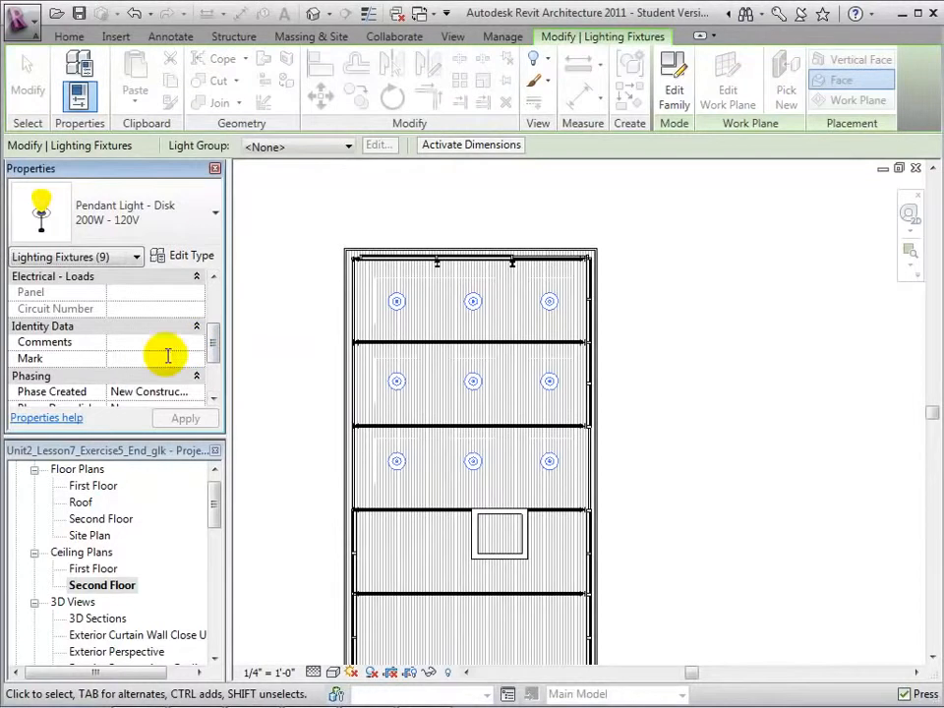
type("SP")
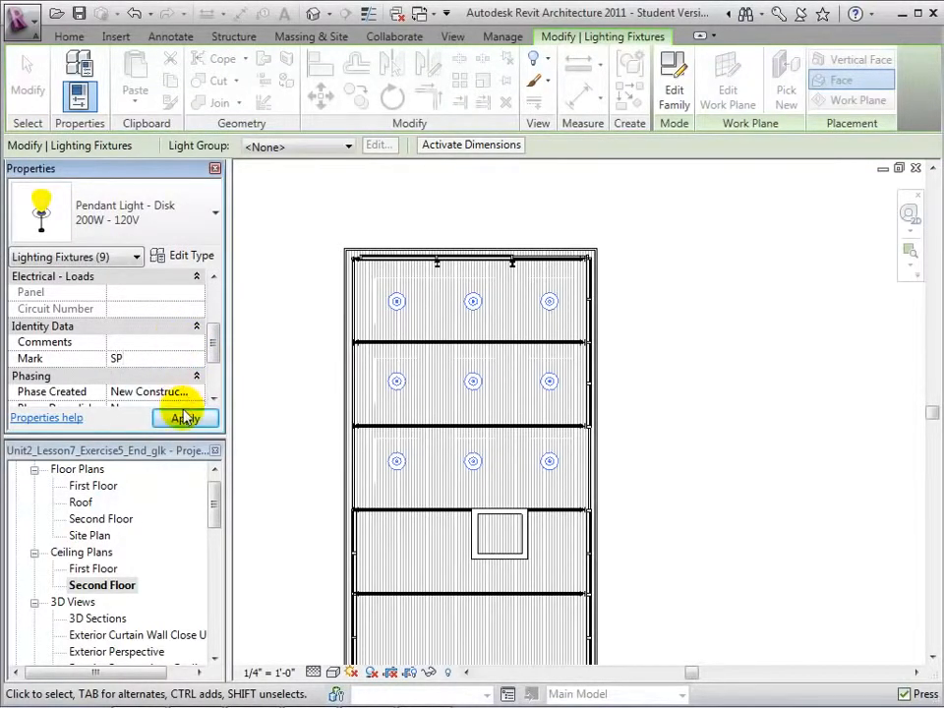
left_click(185, 417)
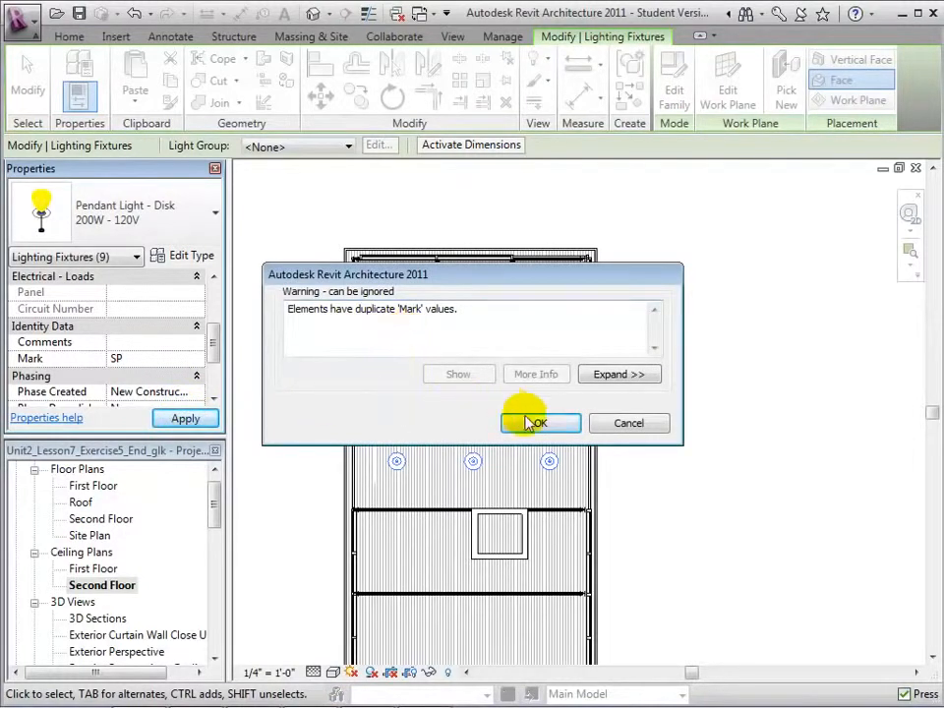
left_click(539, 423)
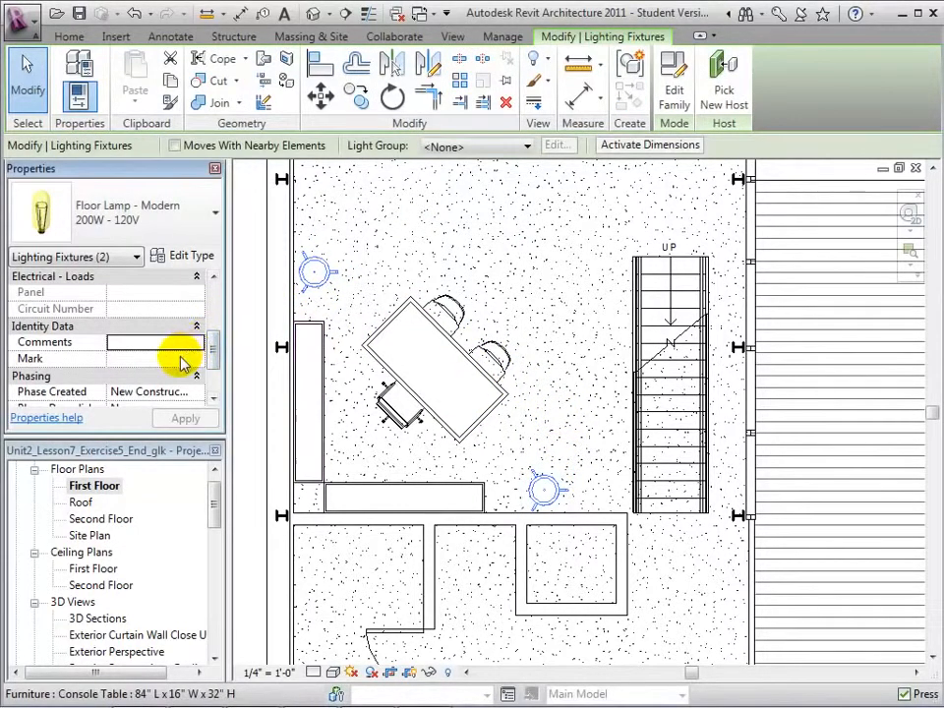
mouse_move(193, 256)
type("S")
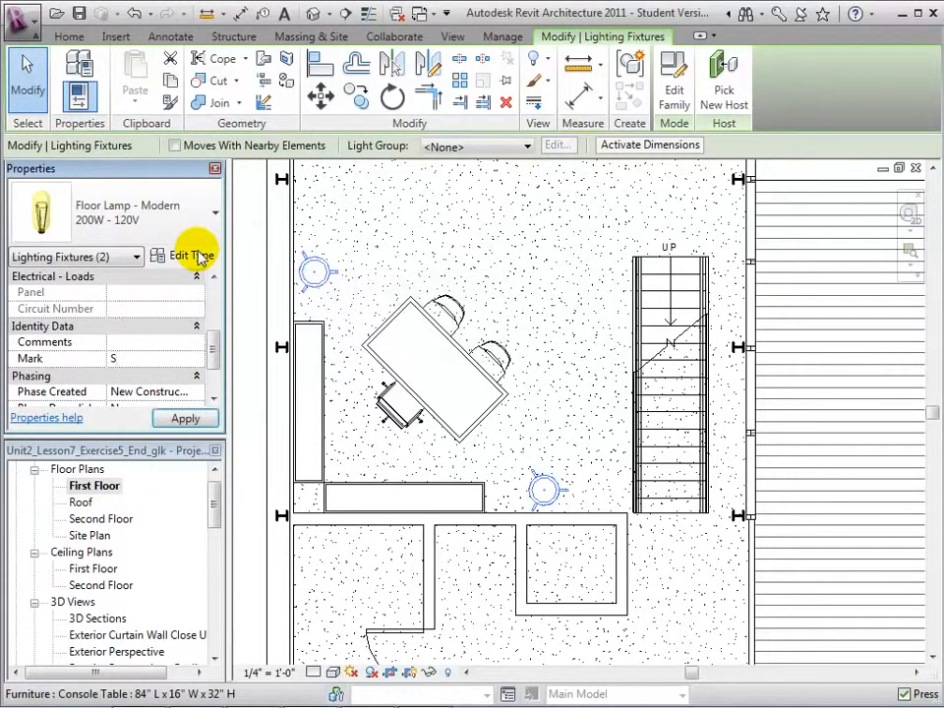
Give the two first-floor floor lamps the Mark value SF, accepting the duplicate-mark warning.
type("F")
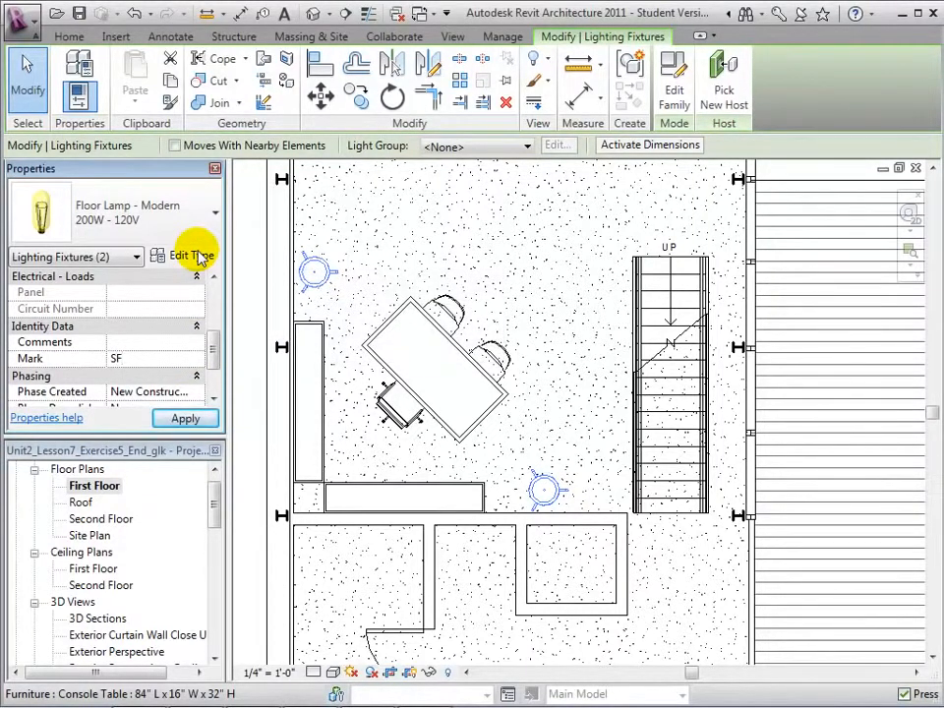
left_click(185, 417)
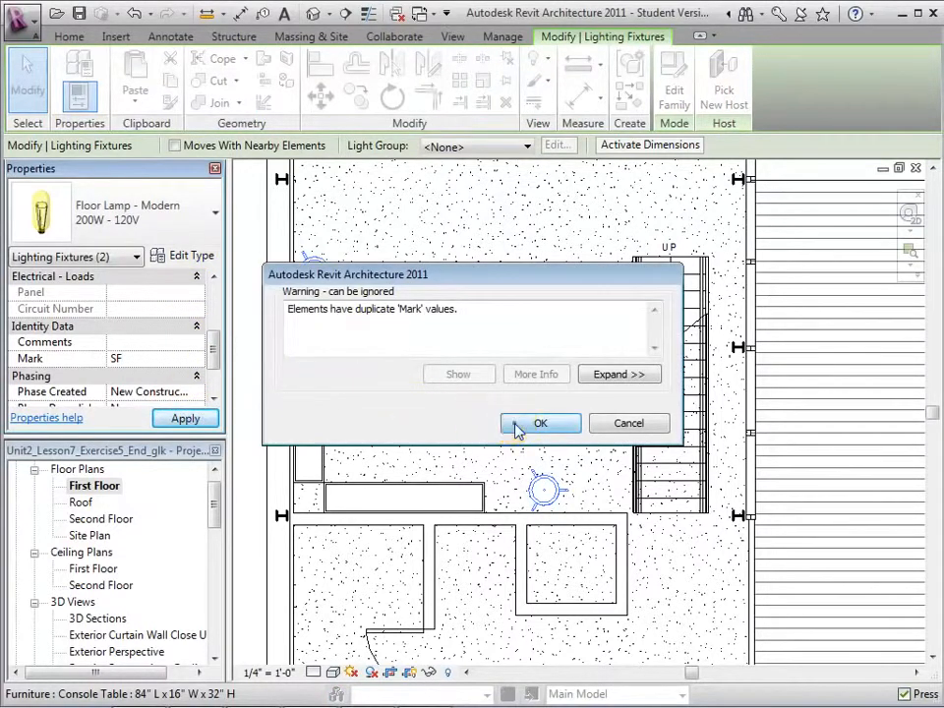
left_click(540, 423)
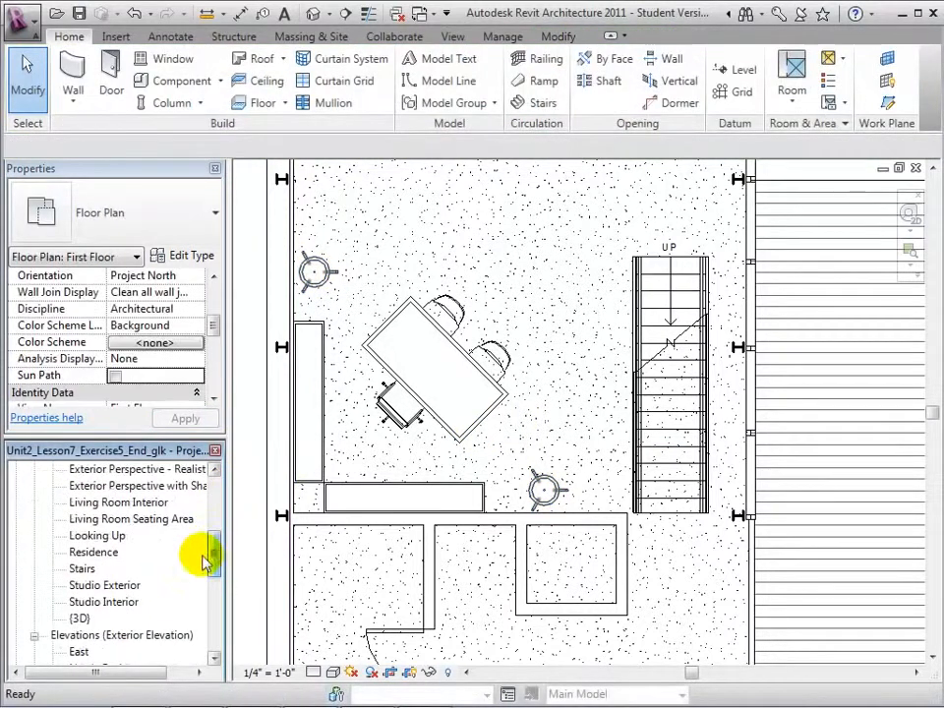
Show the Artificial Lights list for the Studio Interior 3D view's rendering settings.
double_click(107, 602)
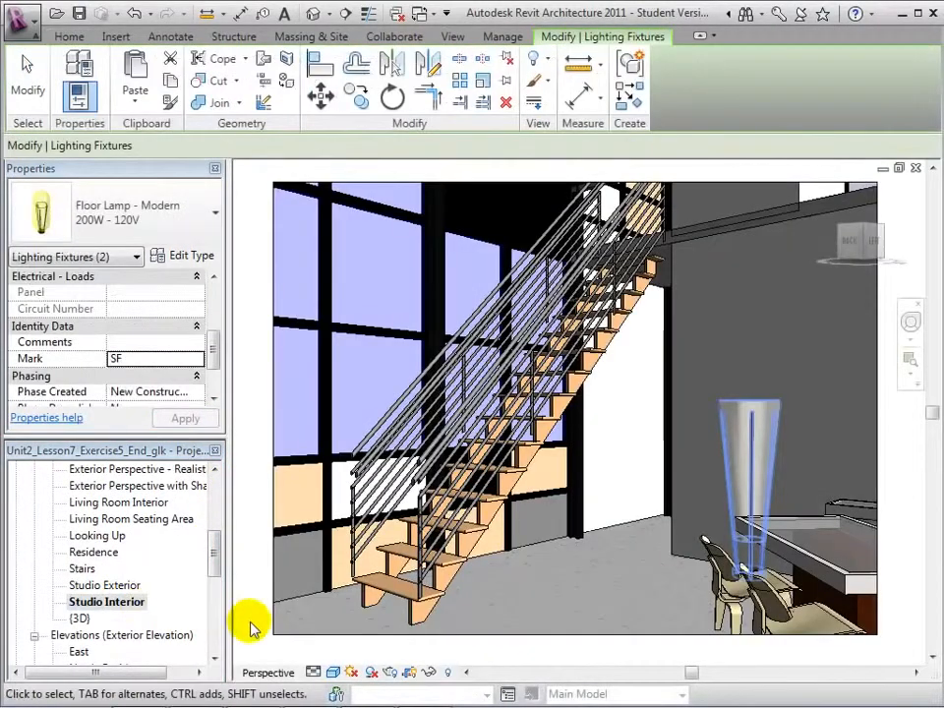
left_click(372, 673)
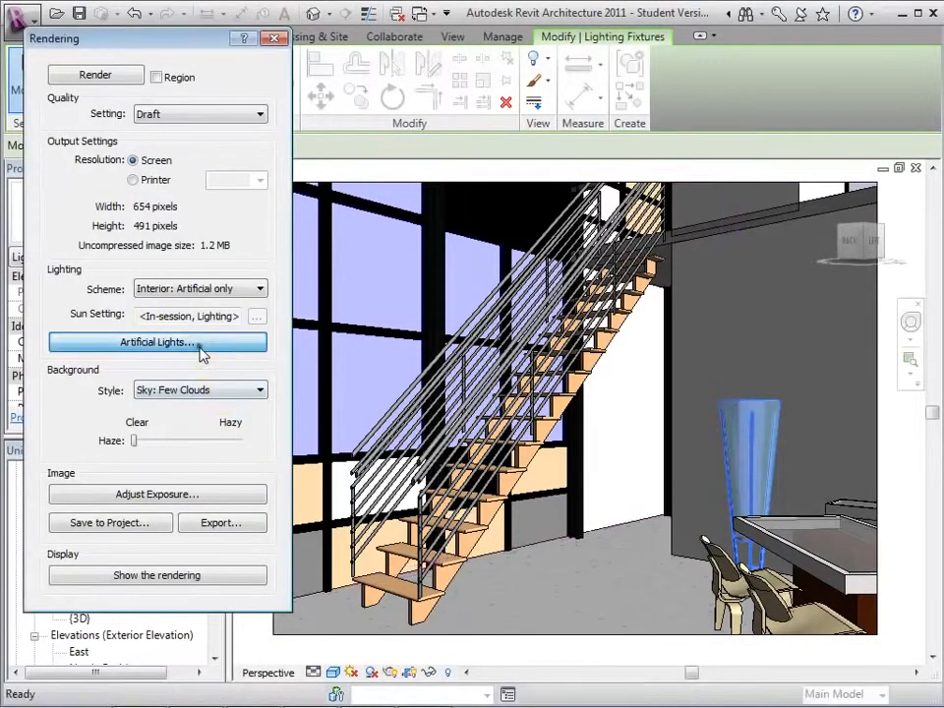
left_click(157, 342)
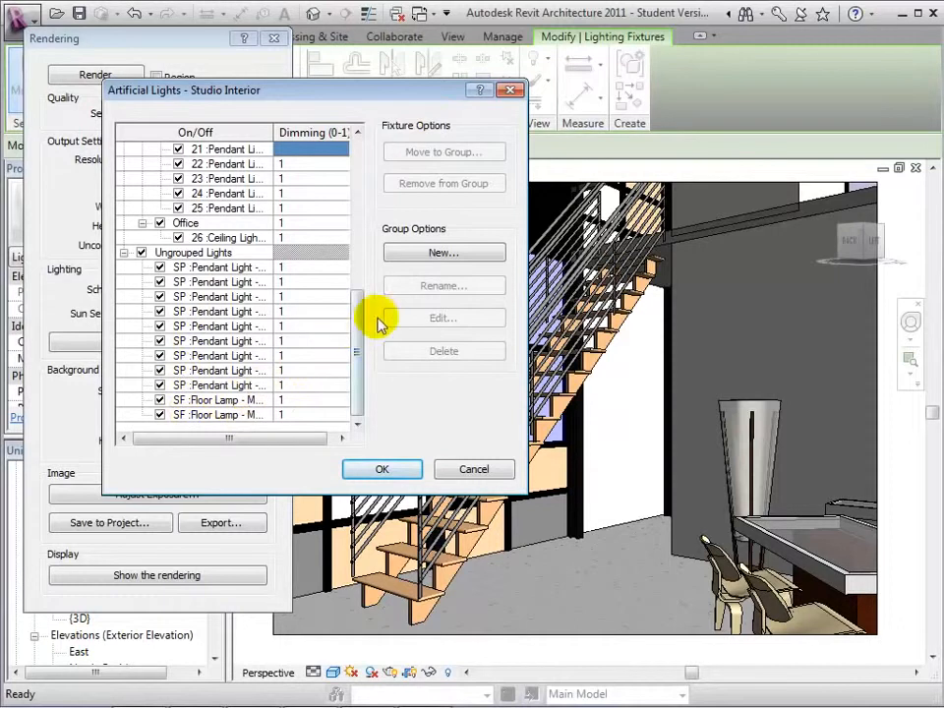
Create a new empty light group named Studio Lights.
left_click(445, 252)
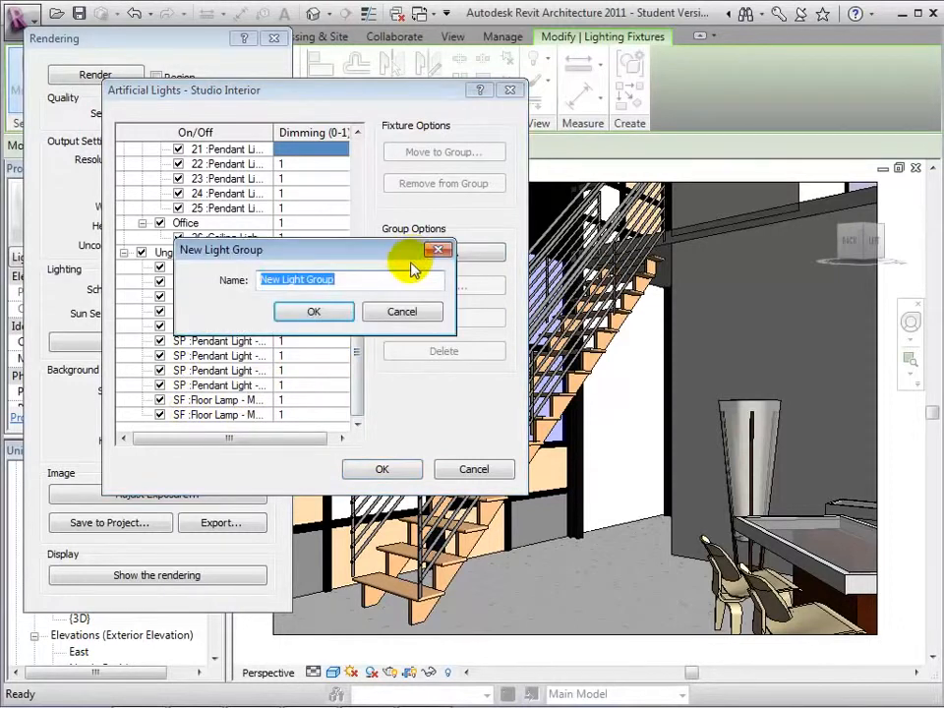
type("Studio Light")
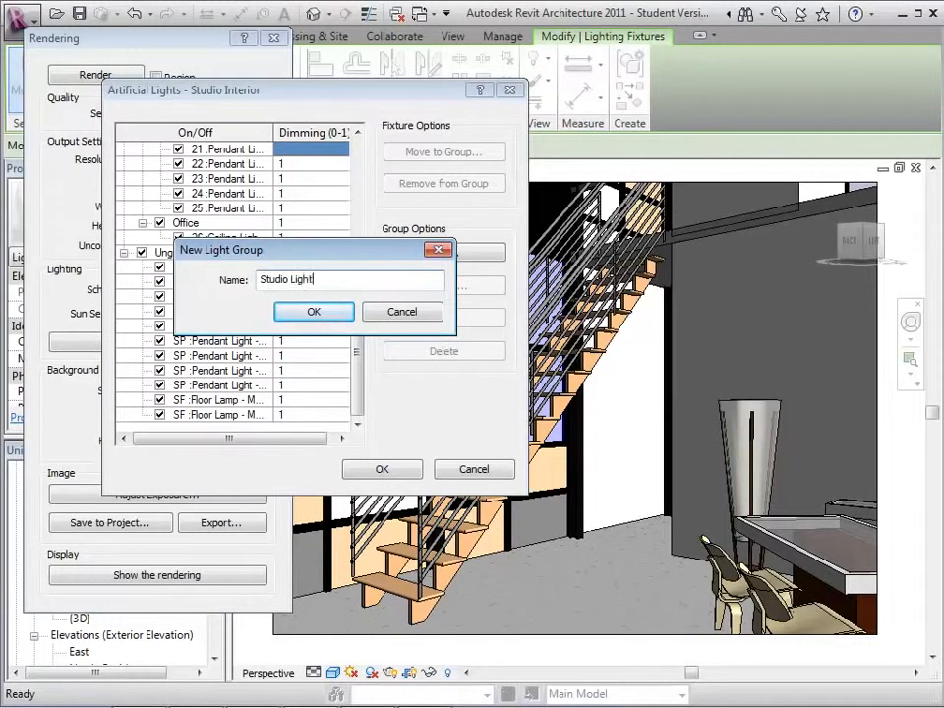
left_click(313, 311)
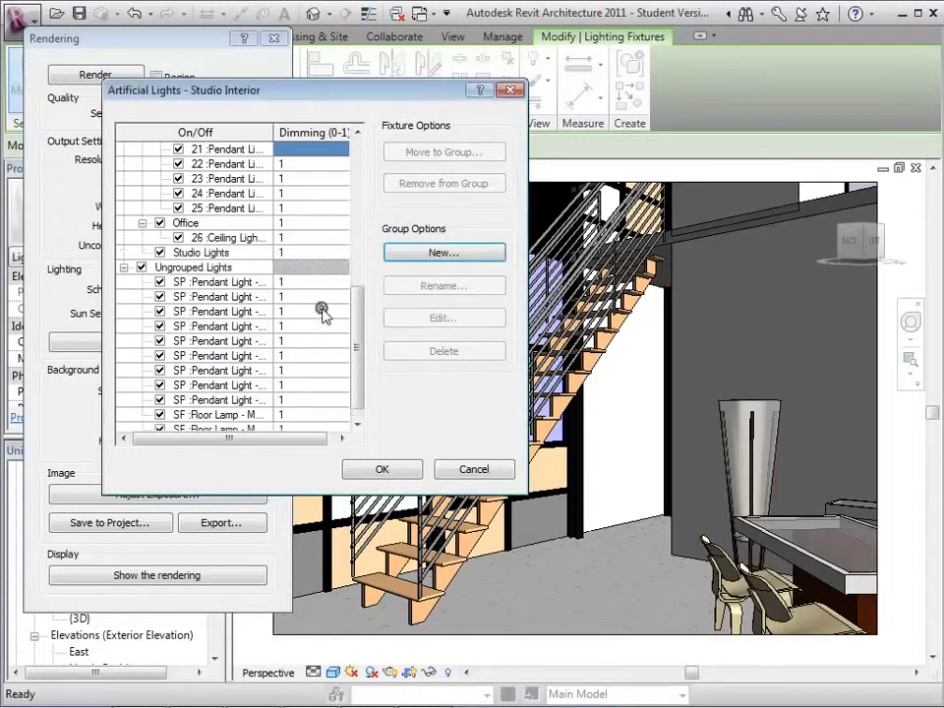
left_click_drag(323, 311, 354, 187)
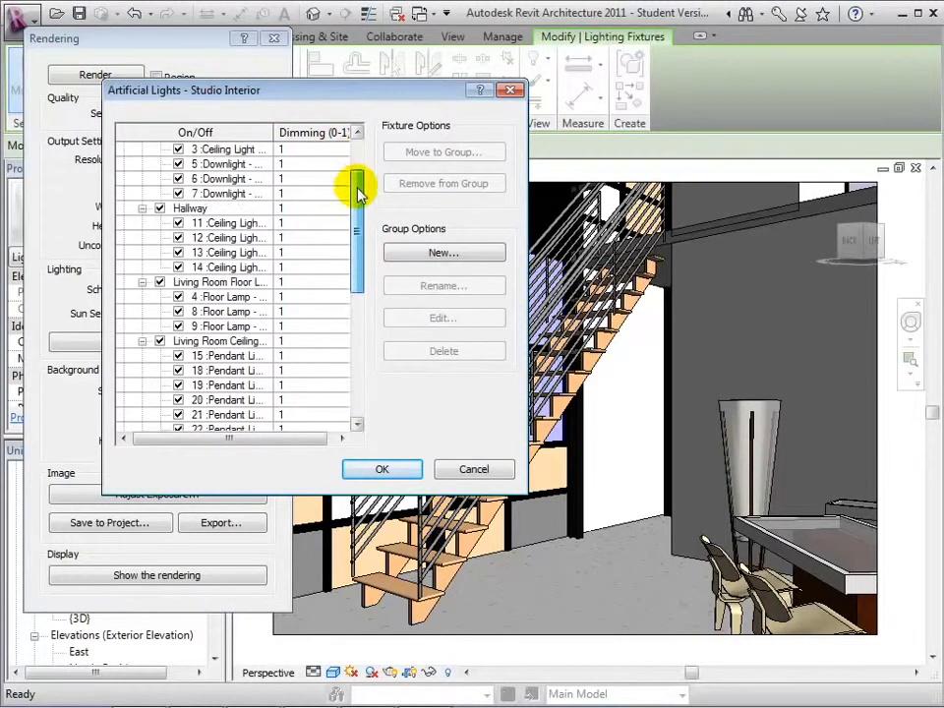
left_click_drag(358, 186, 358, 286)
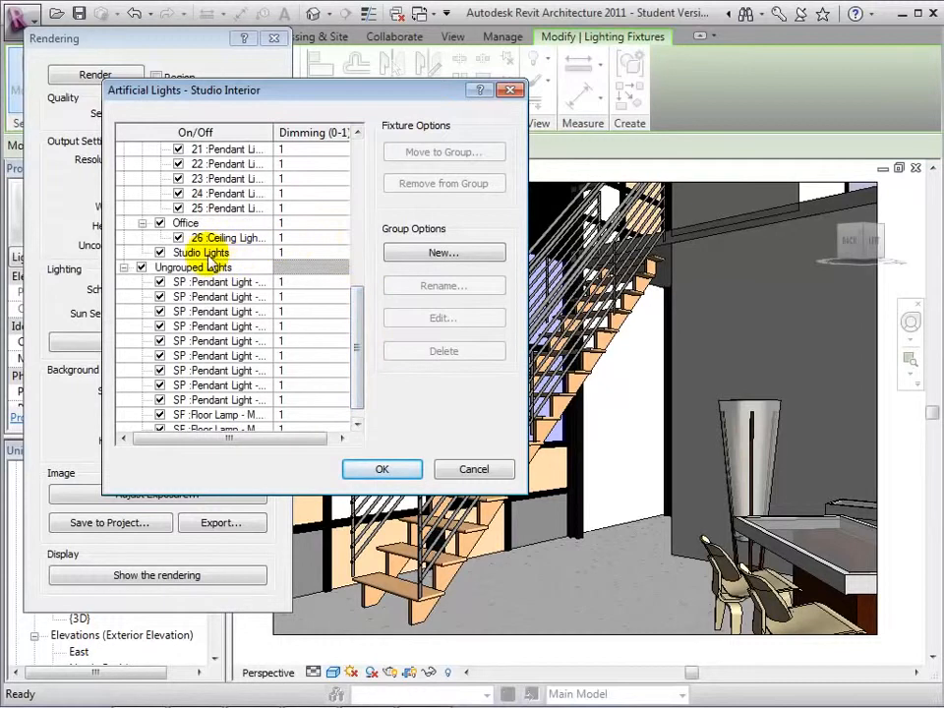
Move the ungrouped SP pendants and SF floor lamps into the Studio Lights group.
left_click(218, 284)
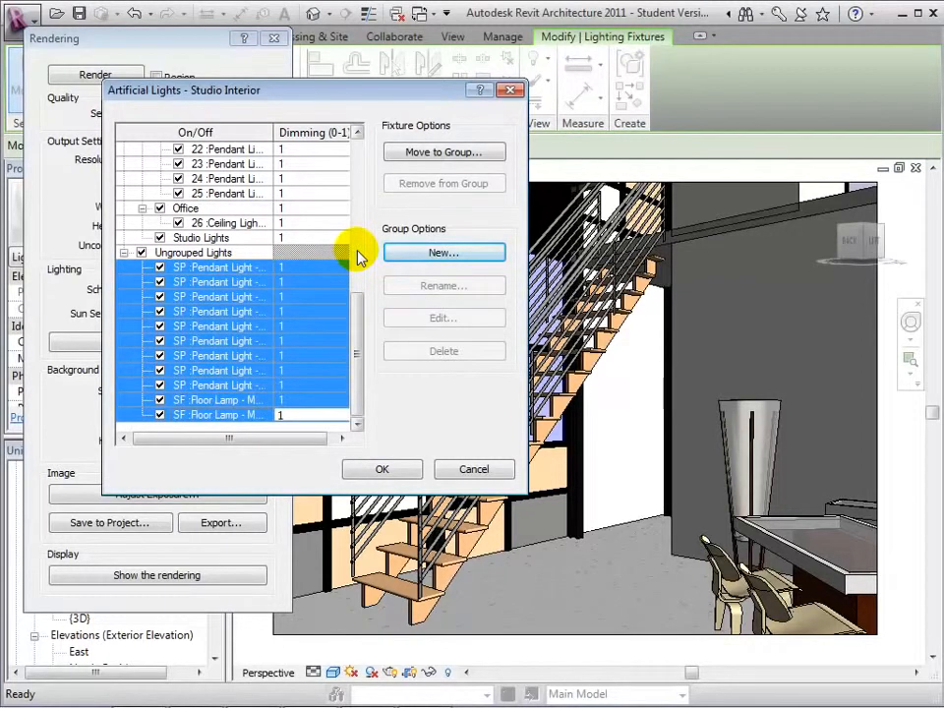
mouse_move(445, 152)
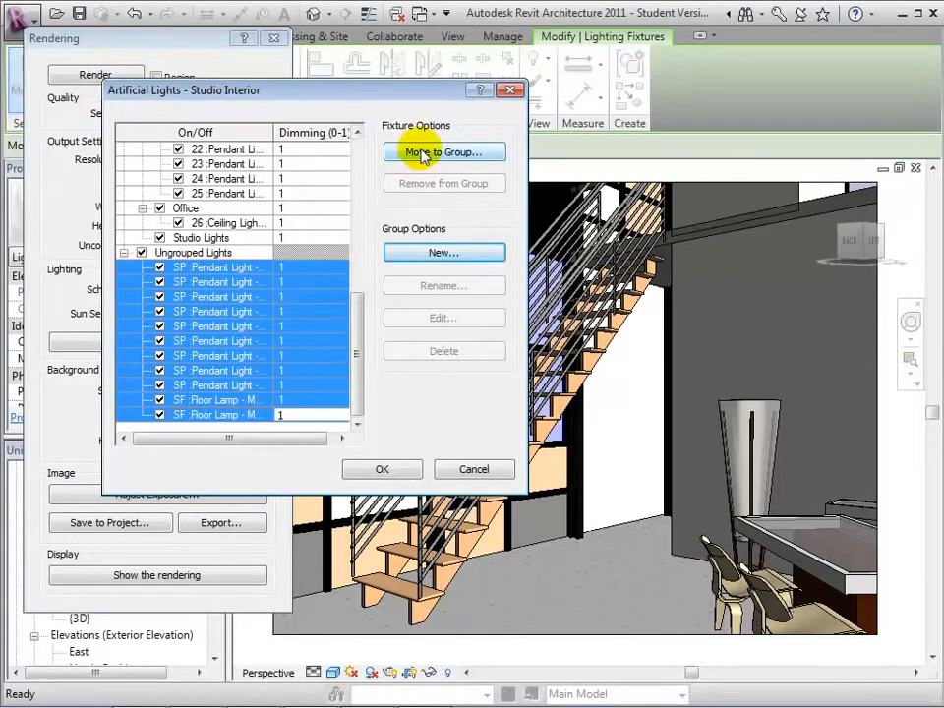
left_click(445, 152)
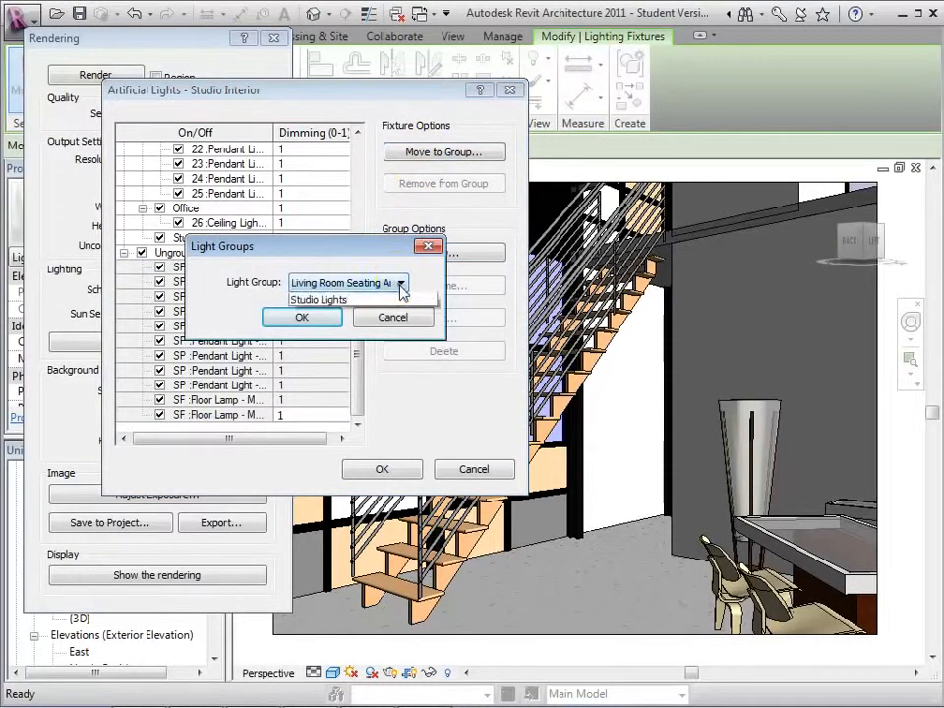
left_click(318, 299)
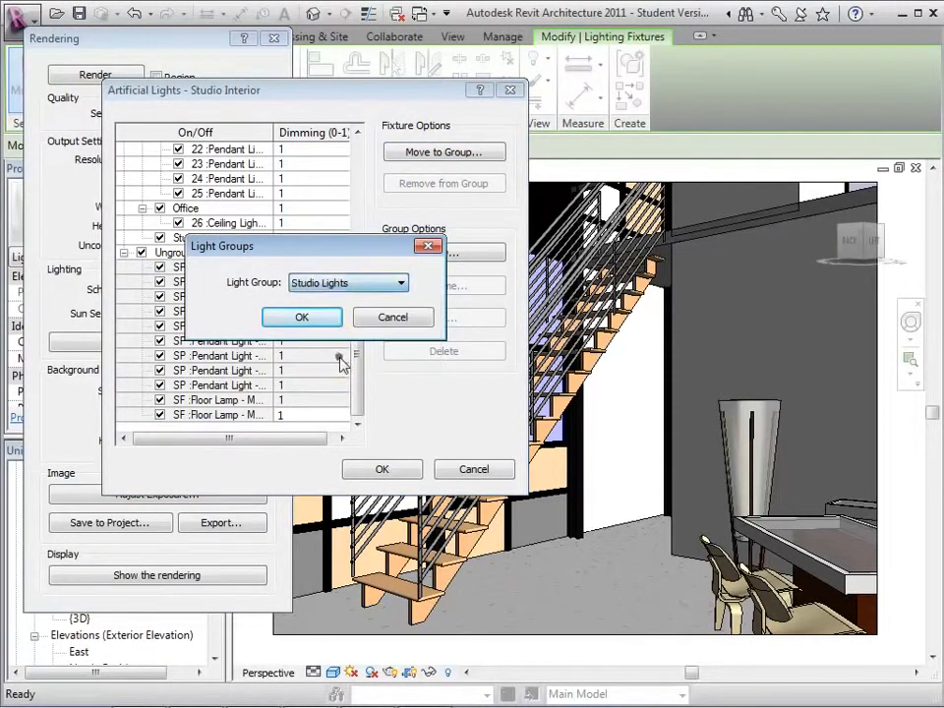
left_click(303, 316)
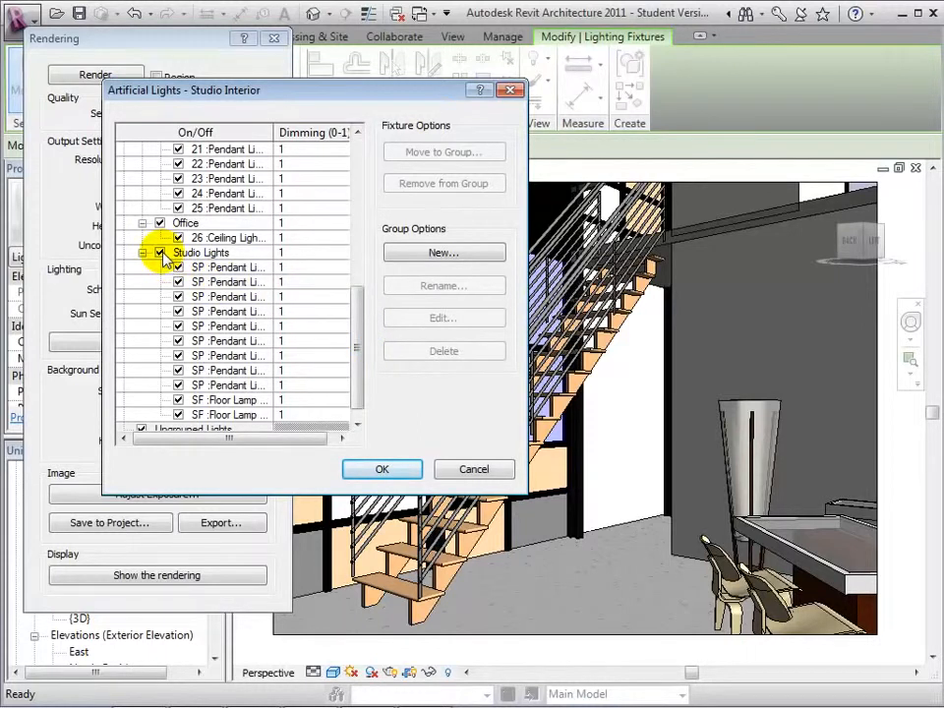
Dim the Studio Lights group to 0.5 and accept, giving a dark artificially lit render.
left_click(201, 252)
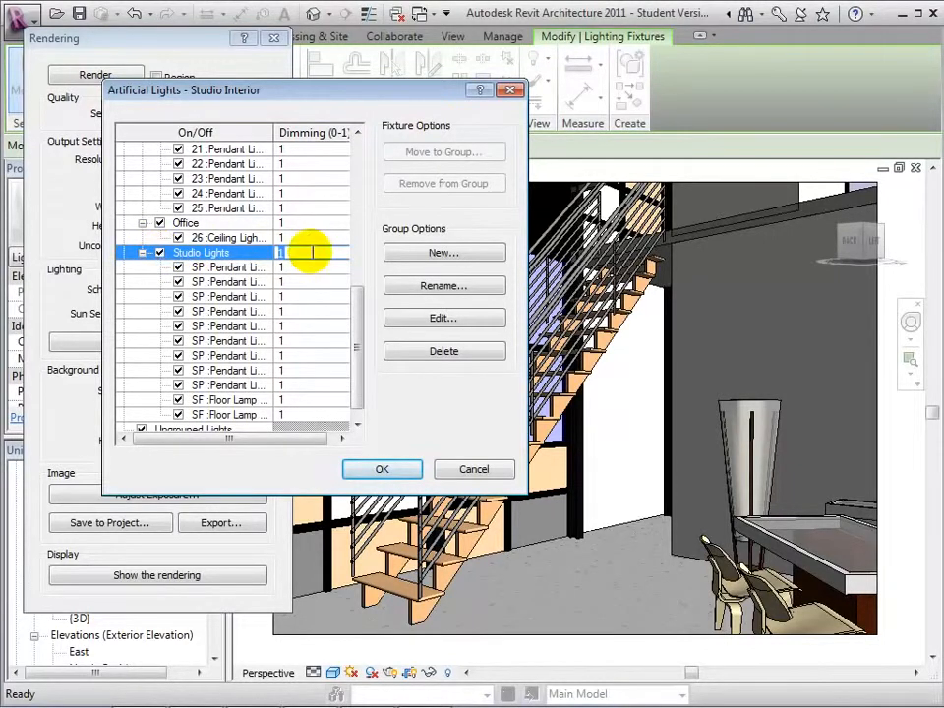
type("0.5")
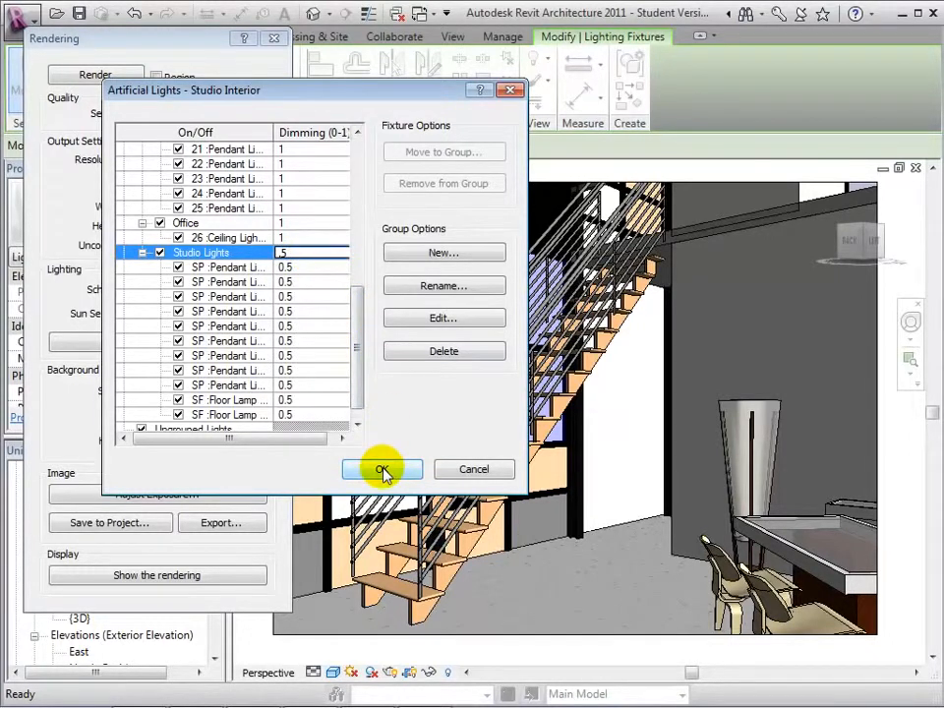
left_click(382, 468)
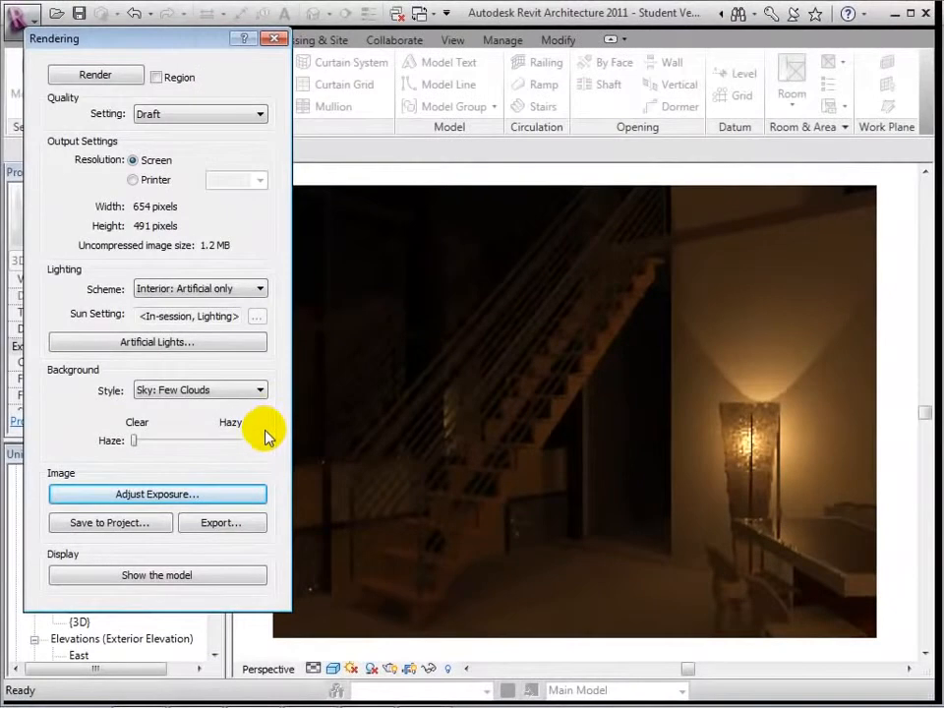
Apply exposure value 7, highlights 0.5 and shadows 0.1 to brighten the studio render.
left_click(158, 493)
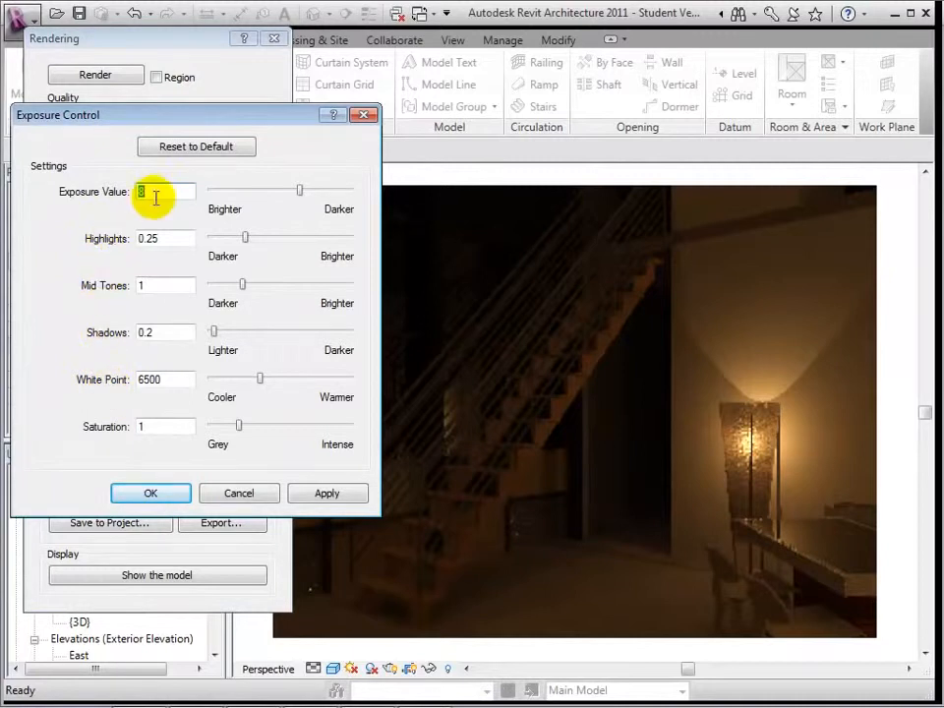
mouse_move(157, 193)
type("7")
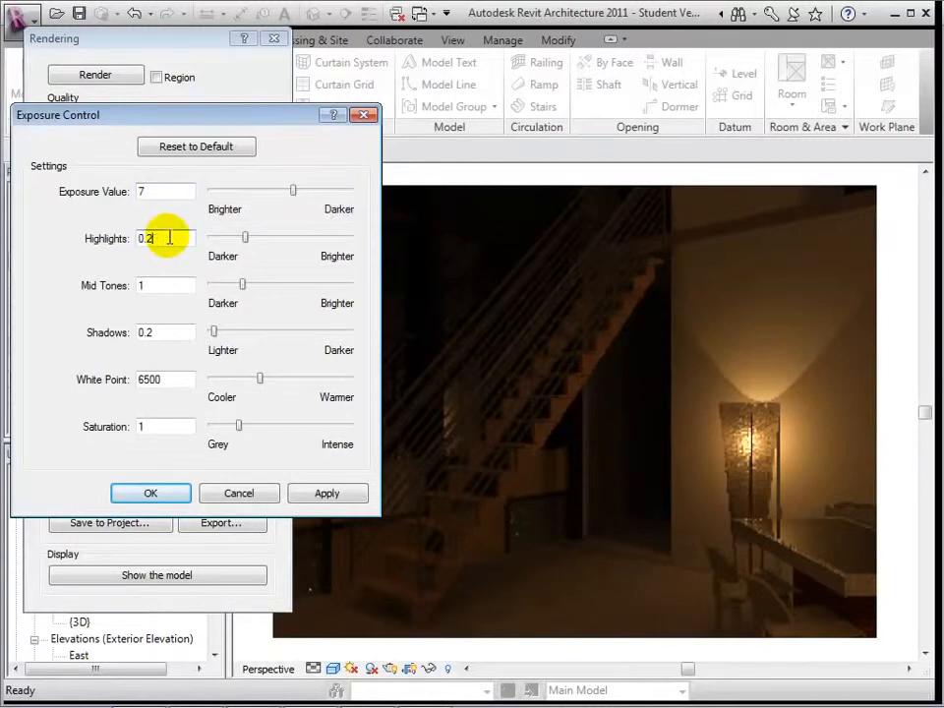
type("0.5")
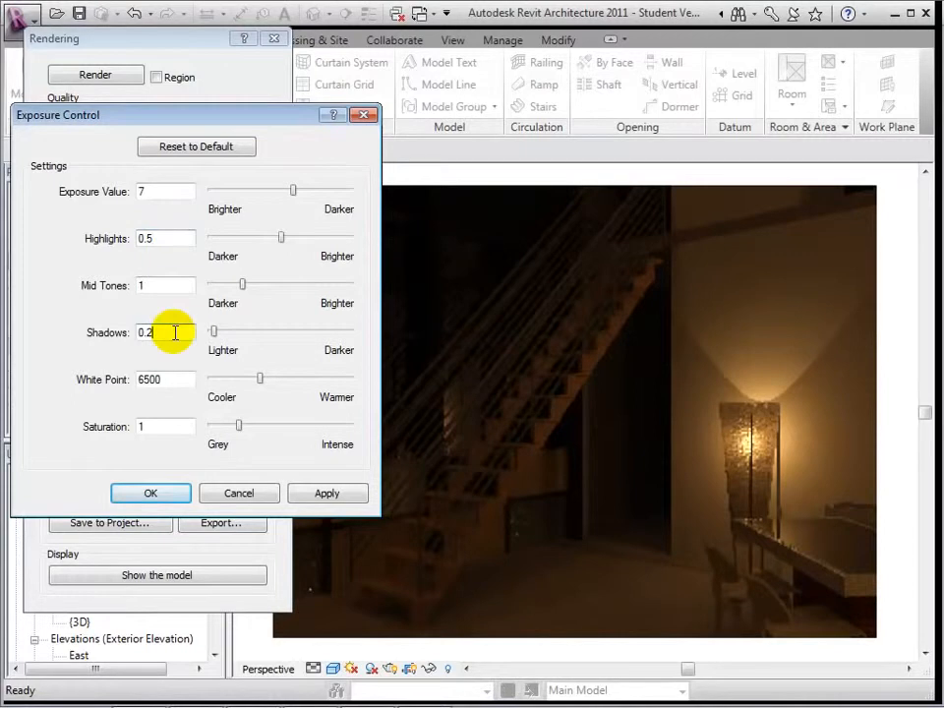
type("0.1")
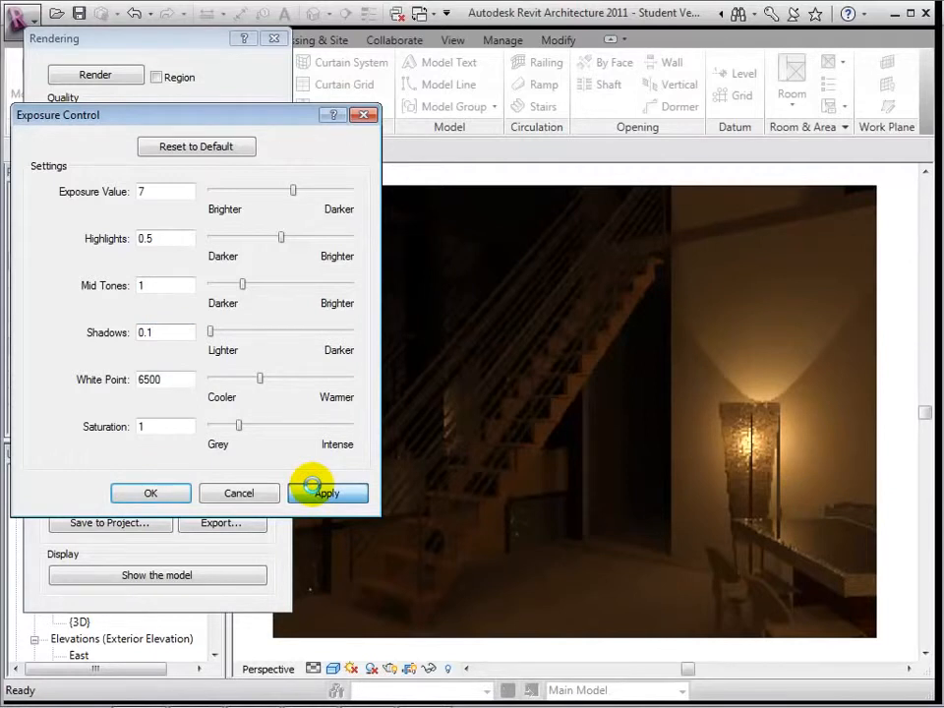
left_click(326, 492)
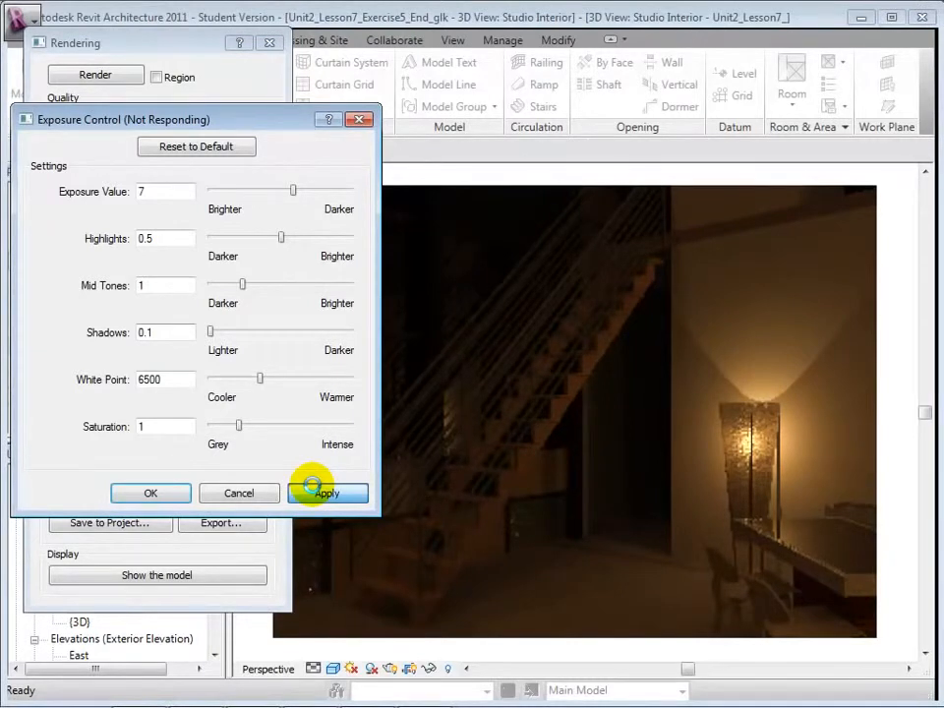
left_click(327, 492)
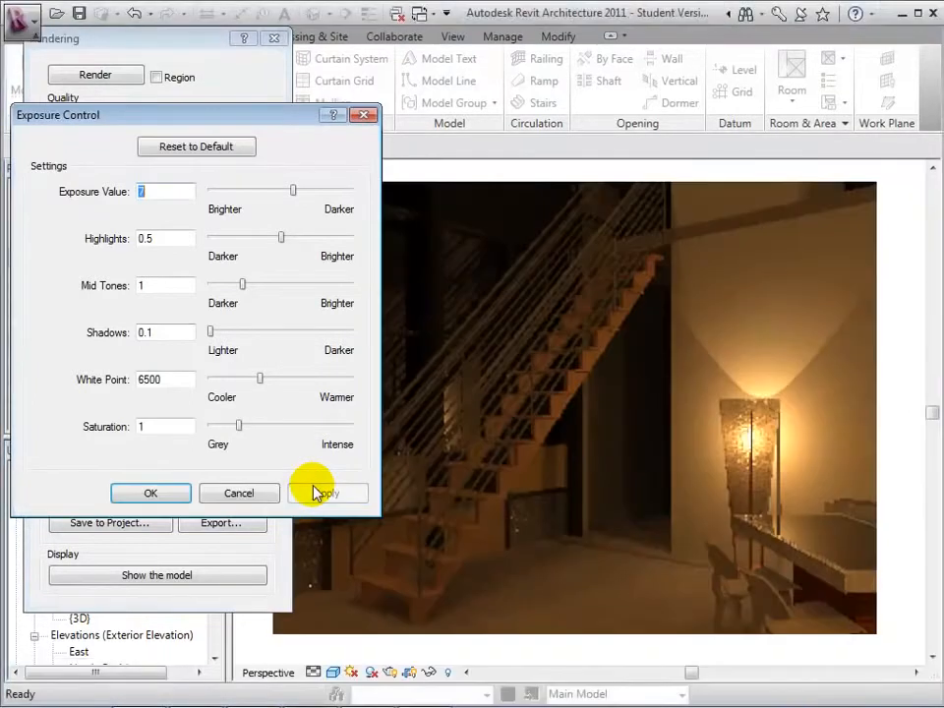